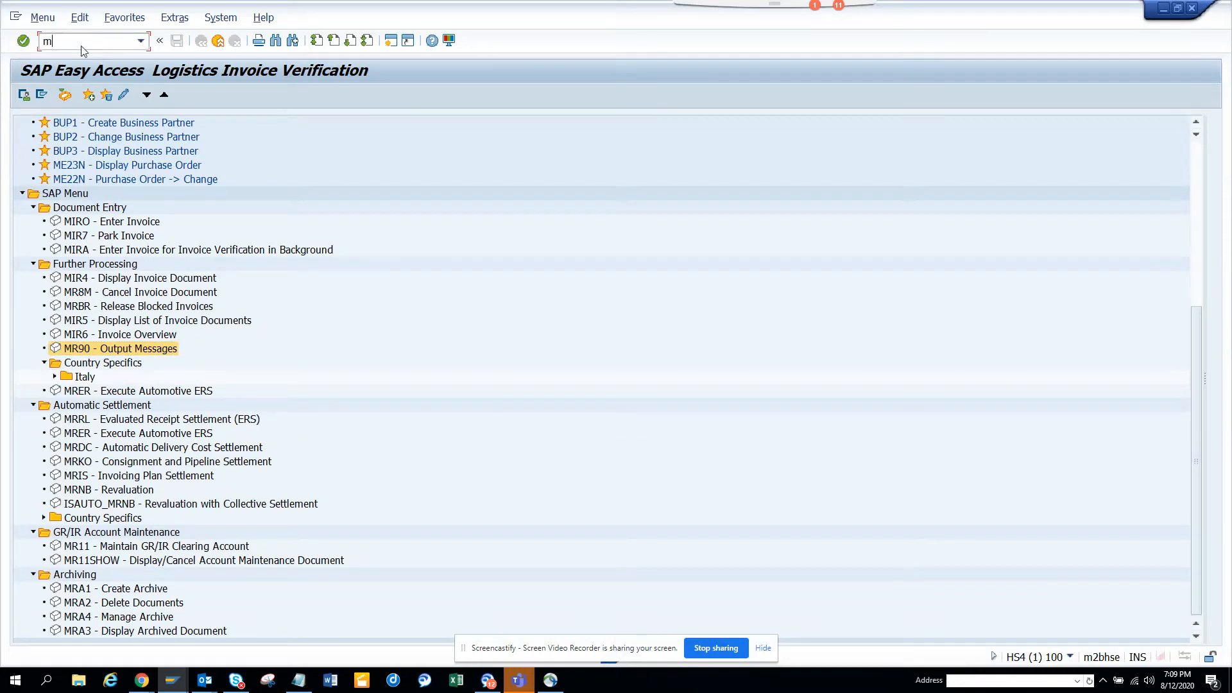
Step: Enter transaction MCB1 in the command field to reach the Inventory Controlling menu
type("cb")
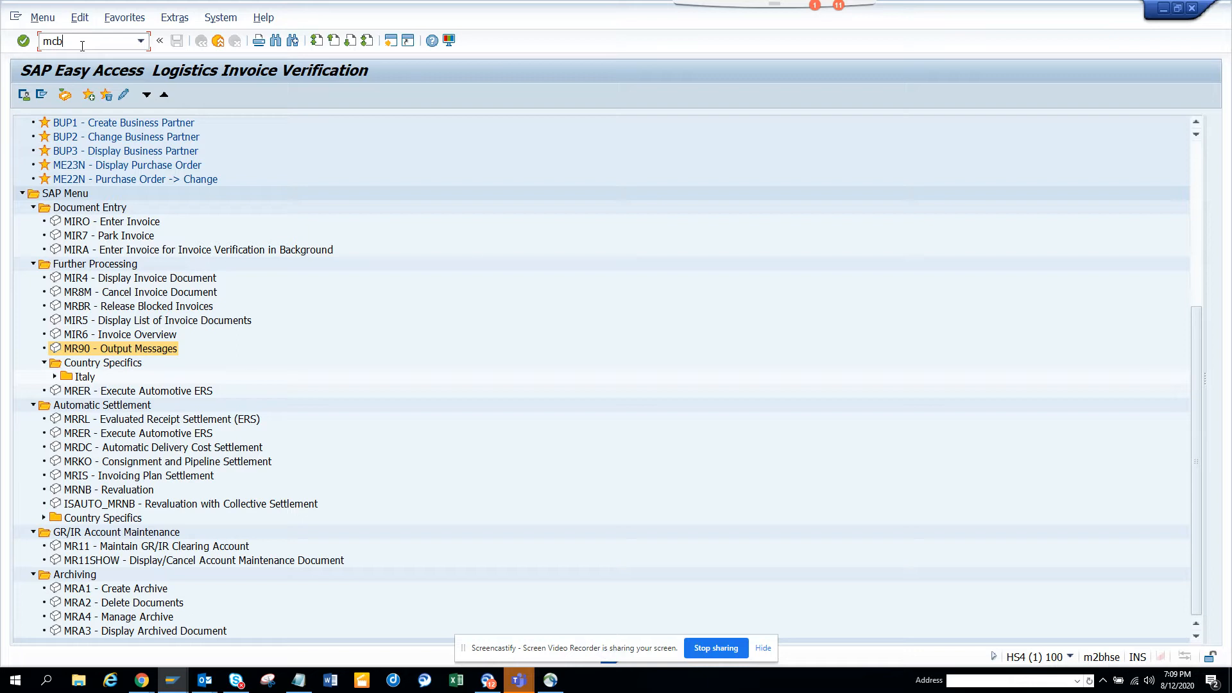
type("1")
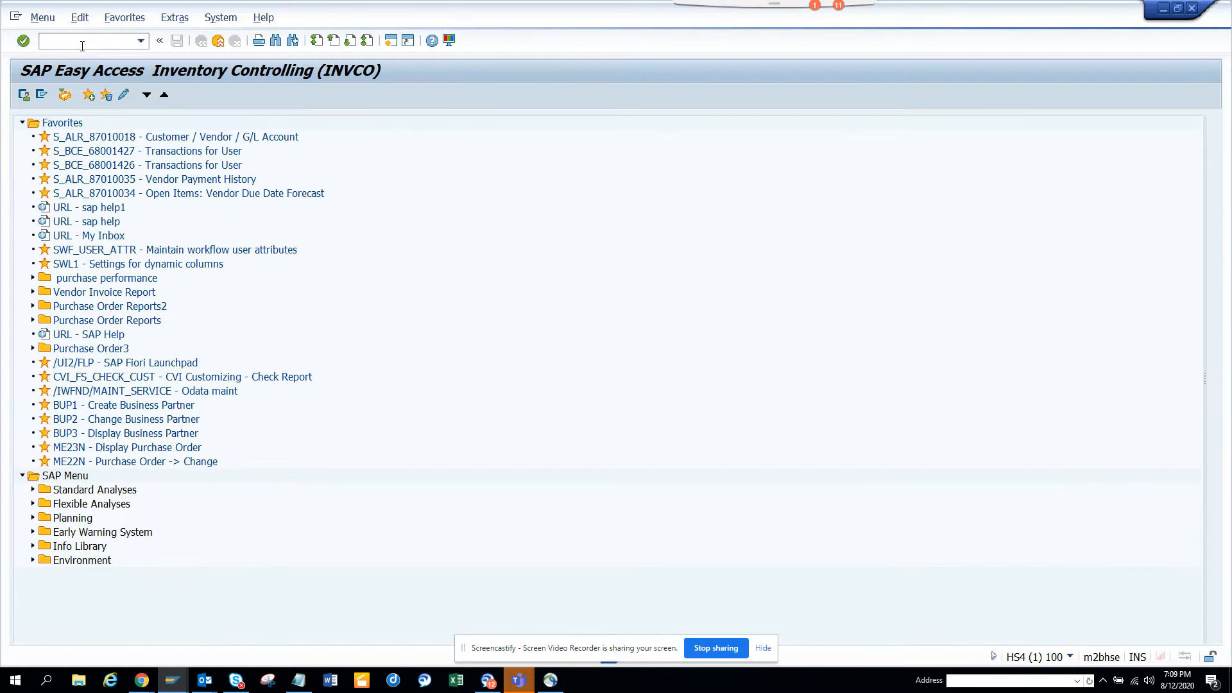
Step: Expand the Environment folder and select the MB51 Material Documents transaction
left_click(66, 475)
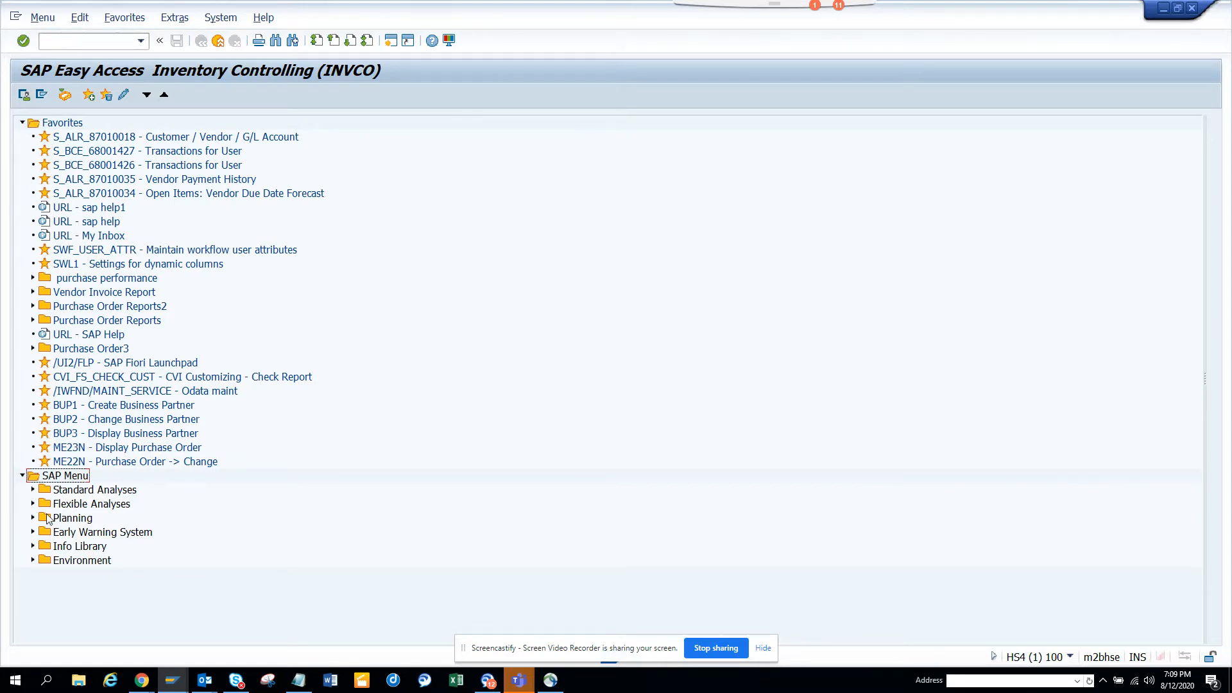
mouse_move(35, 560)
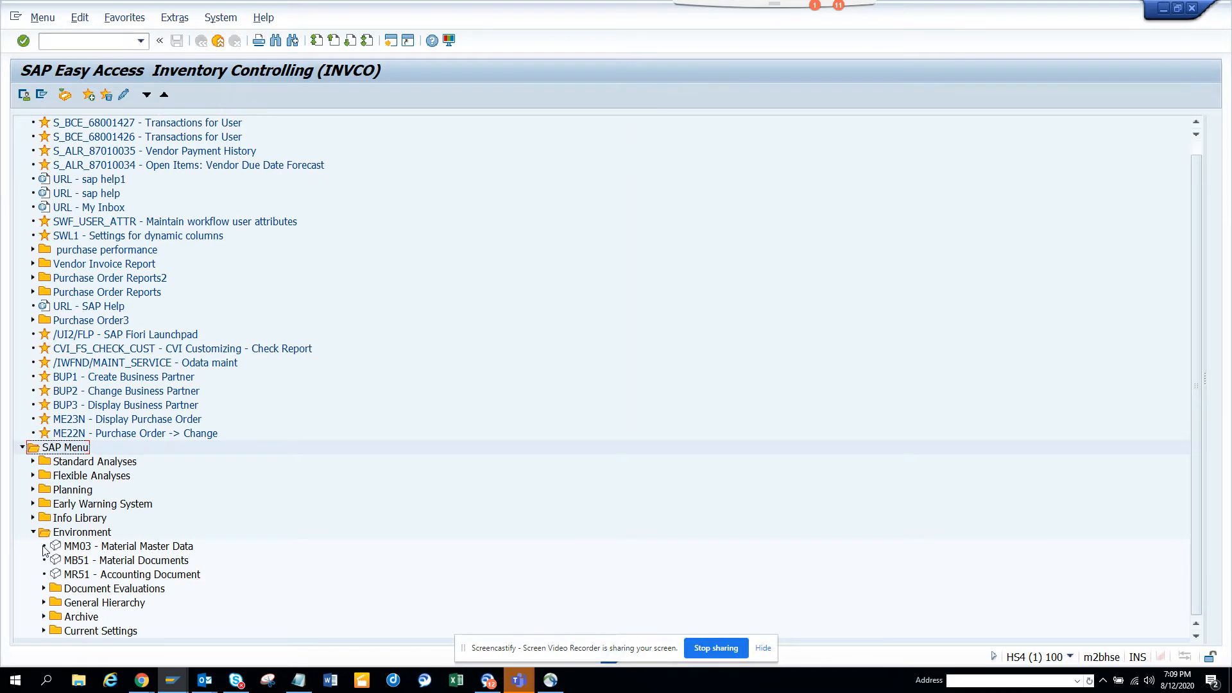
mouse_move(80, 554)
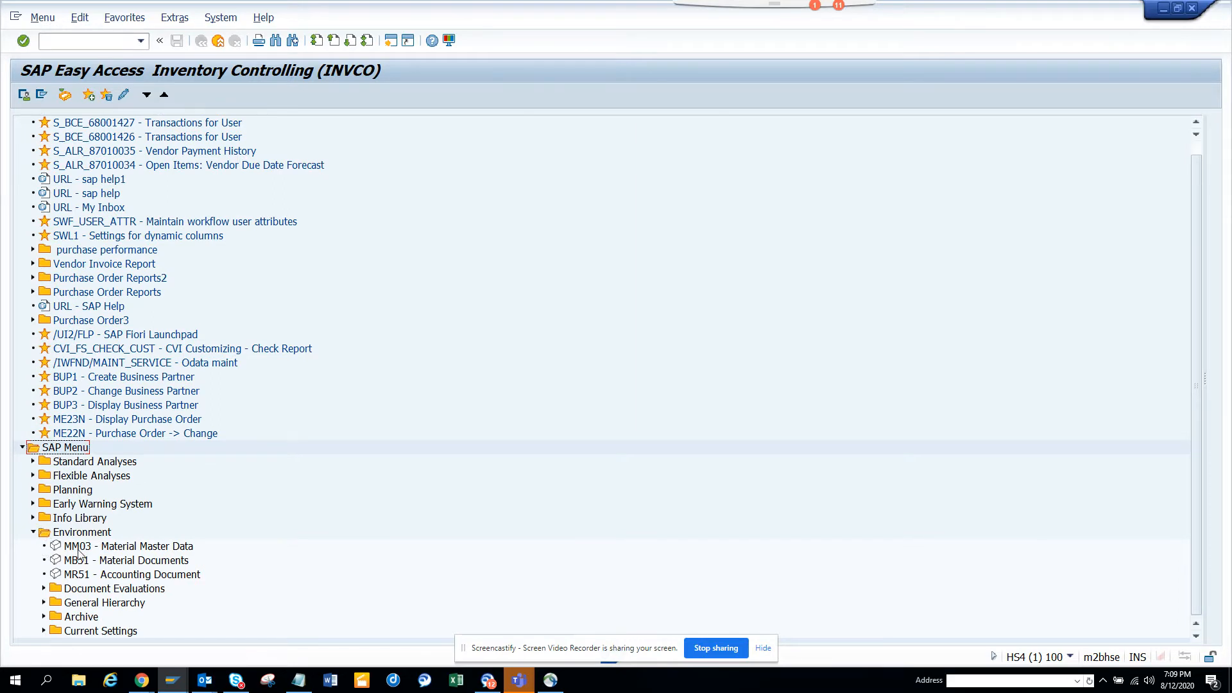
mouse_move(84, 570)
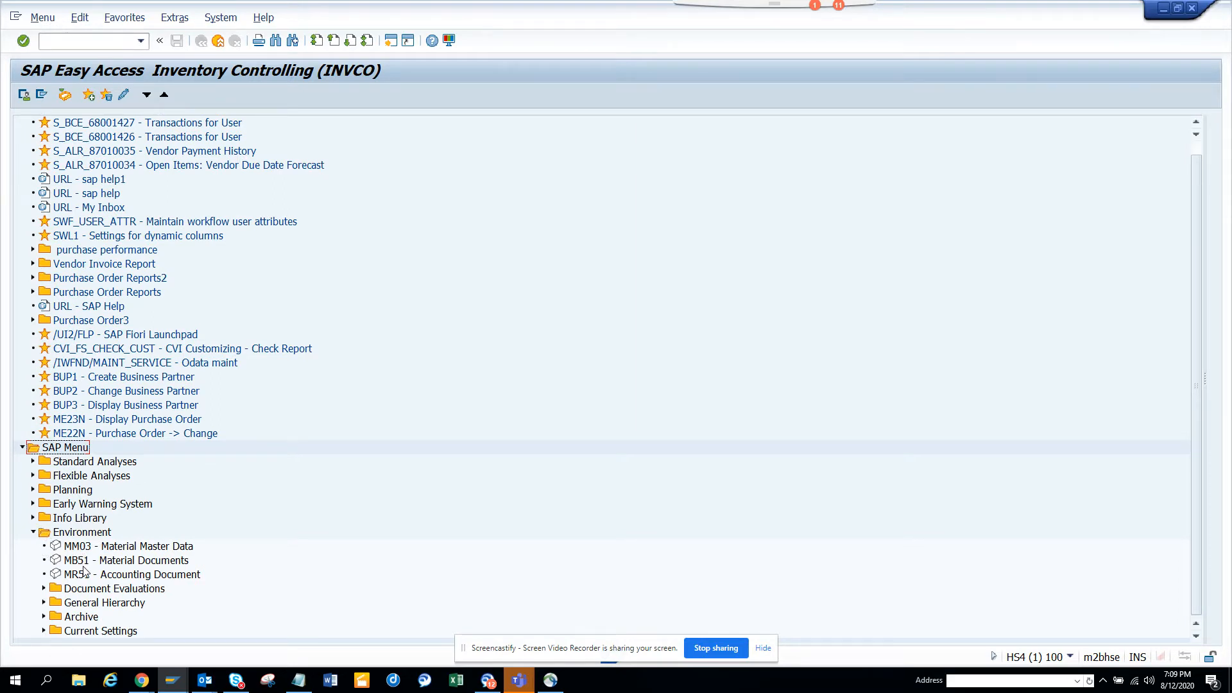
left_click(118, 560)
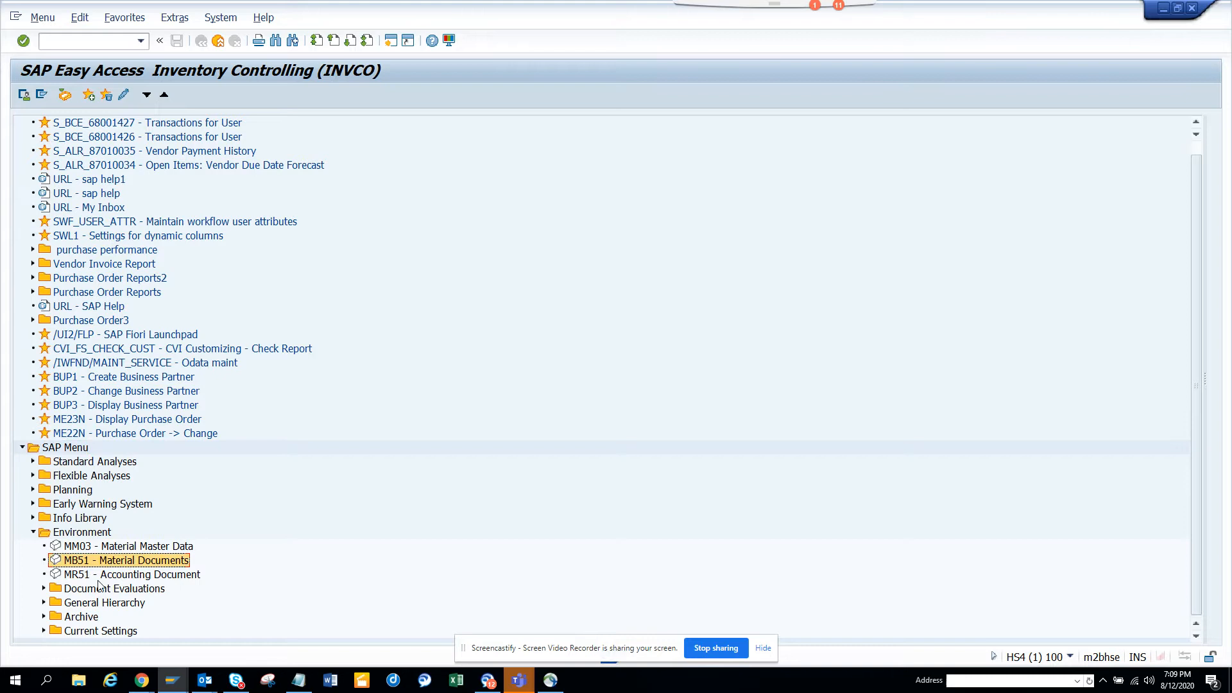
mouse_move(71, 520)
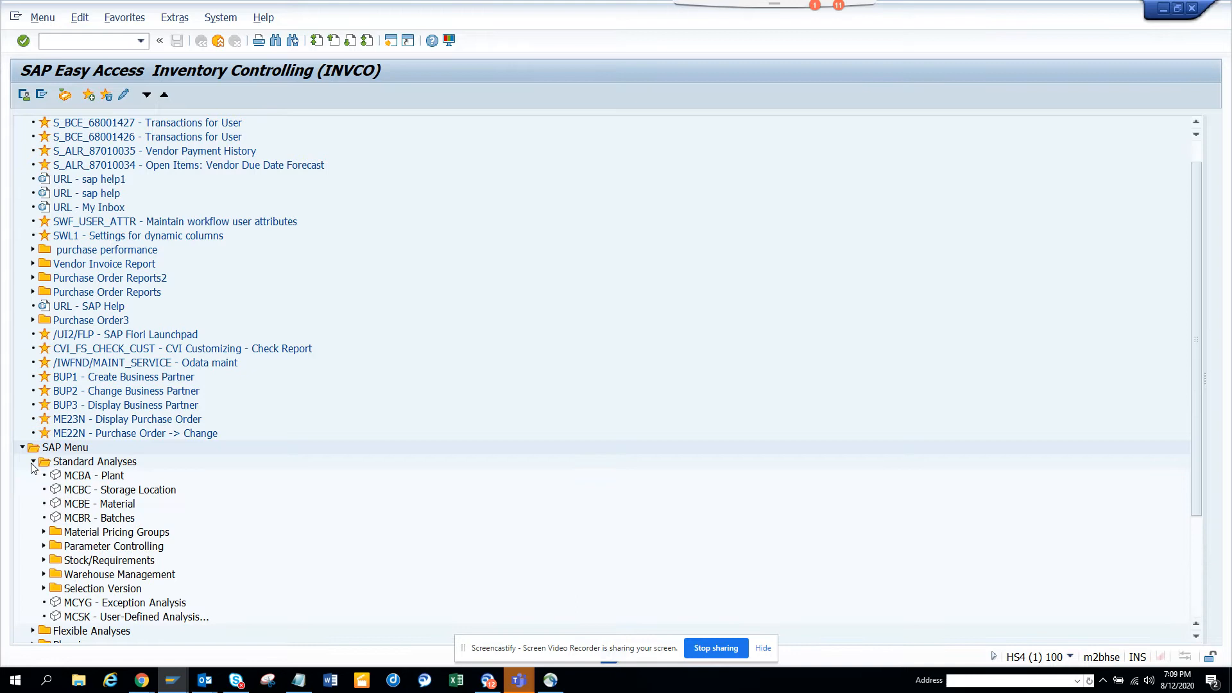
mouse_move(73, 477)
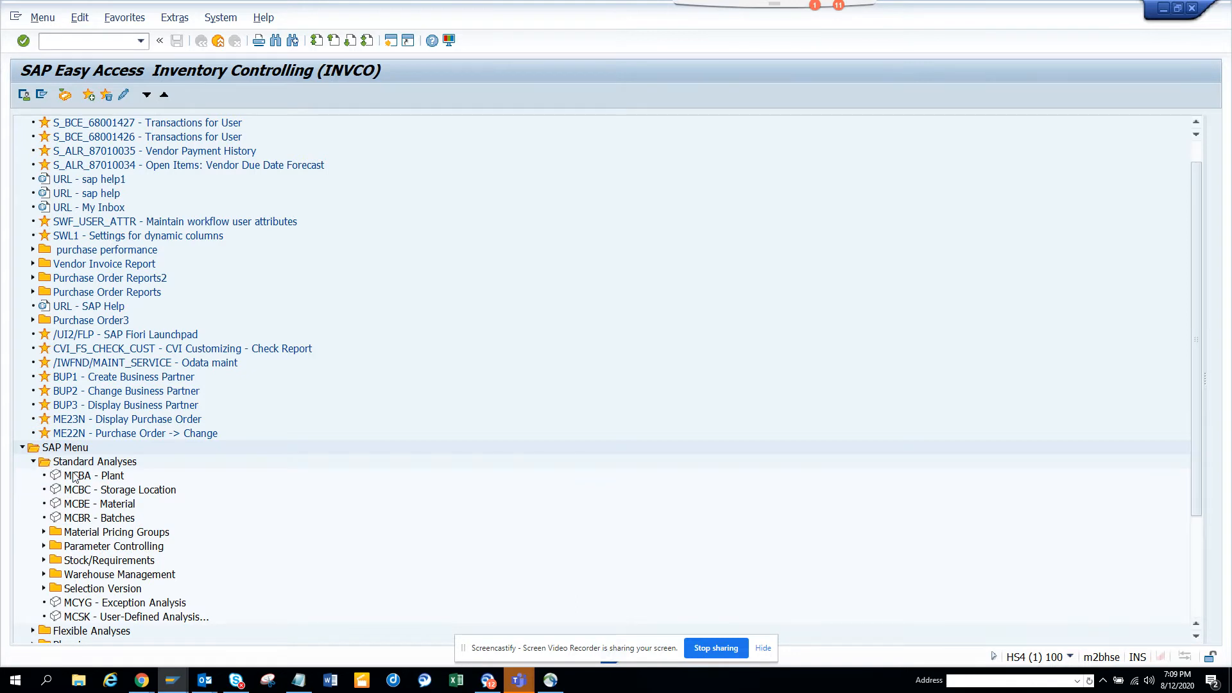
mouse_move(82, 520)
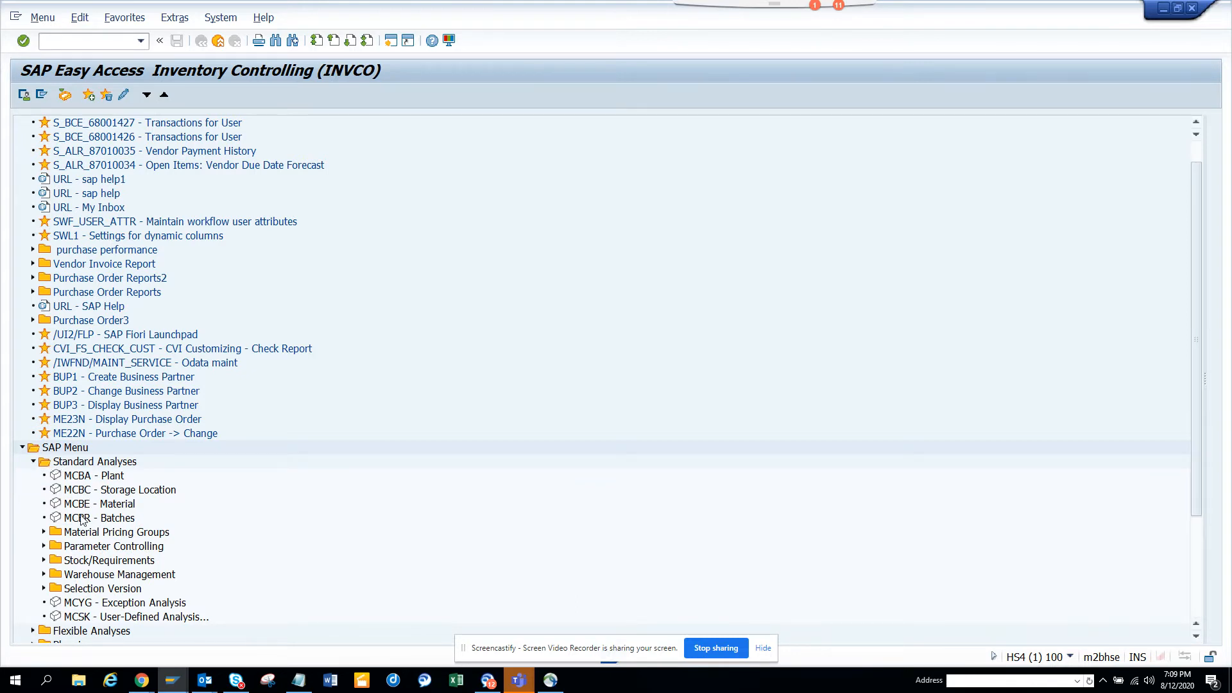
Step: Toggle Material Pricing Groups under Standard Analyses, then expand Flexible Analyses with Evaluation collapsed
left_click(44, 531)
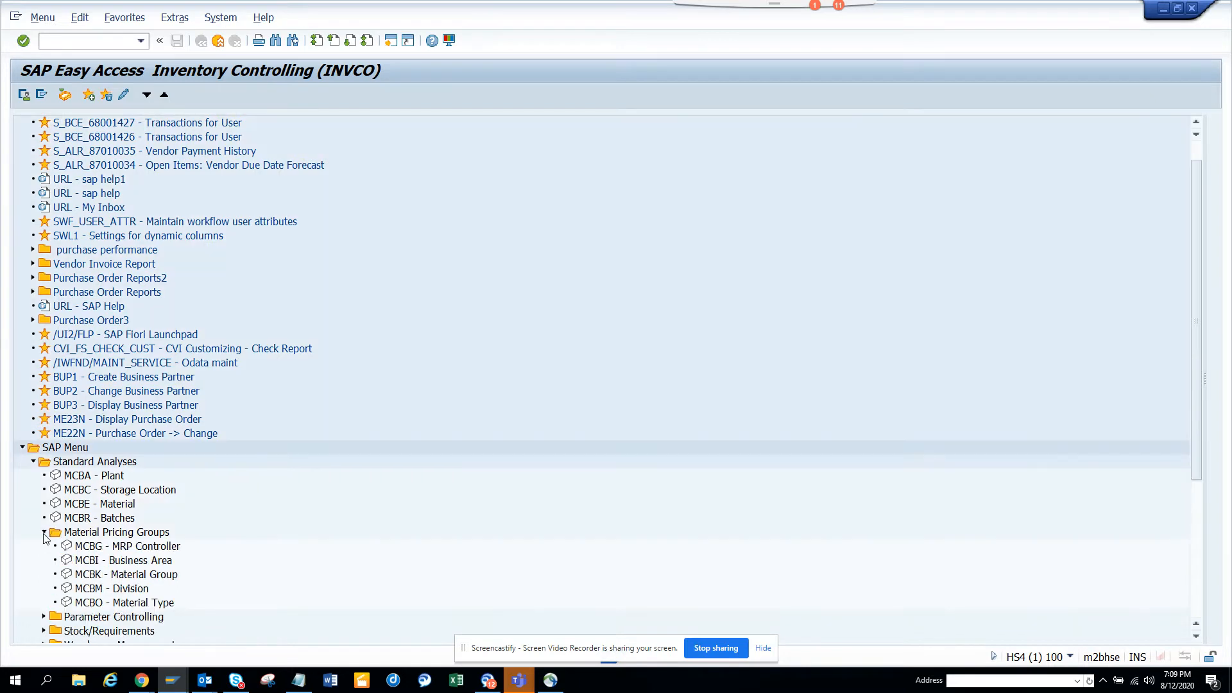
left_click(43, 531)
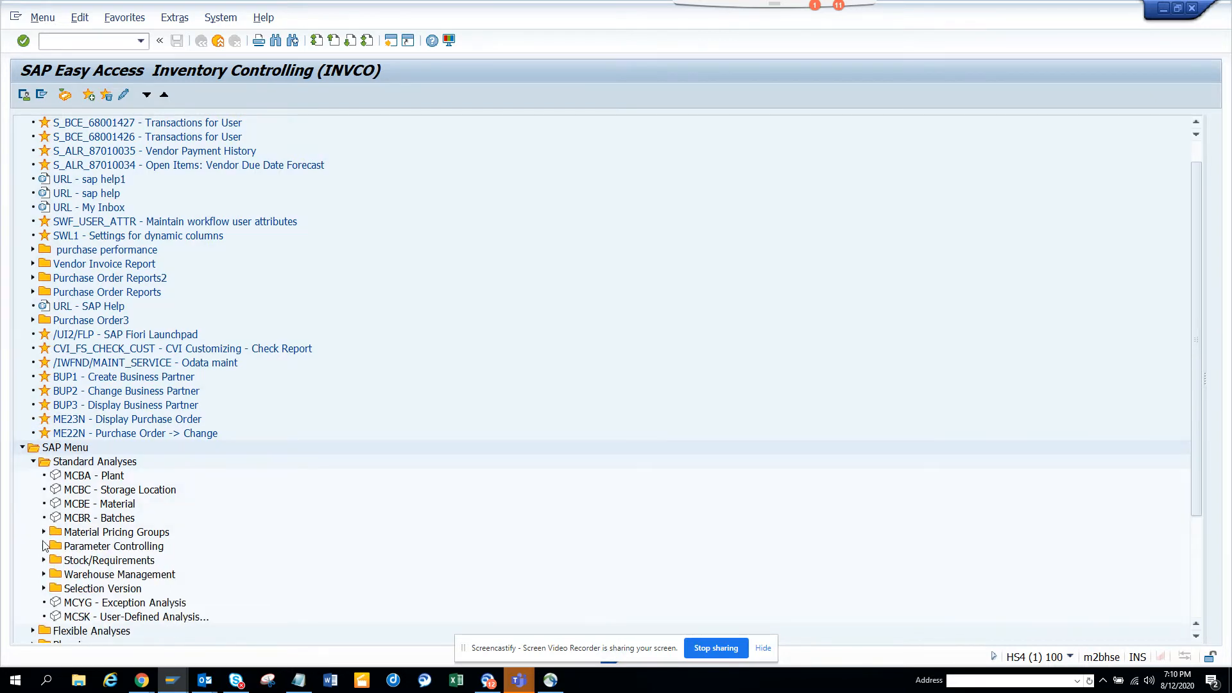
mouse_move(898, 550)
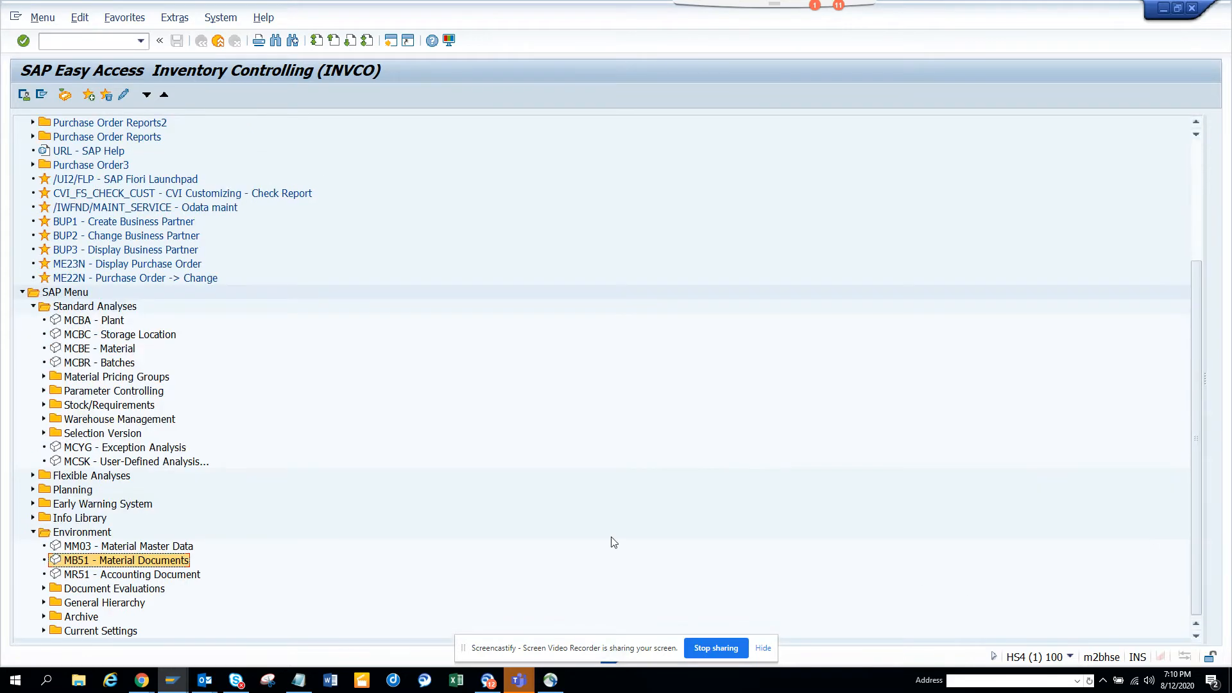
left_click(33, 475)
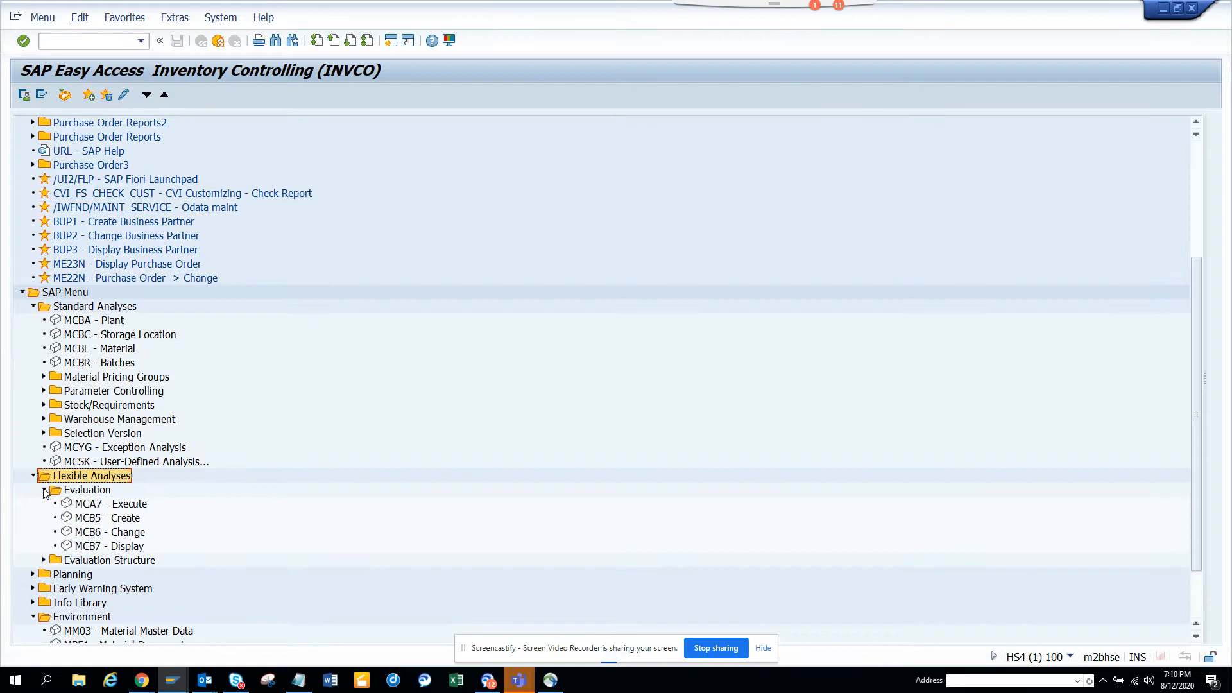
left_click(45, 489)
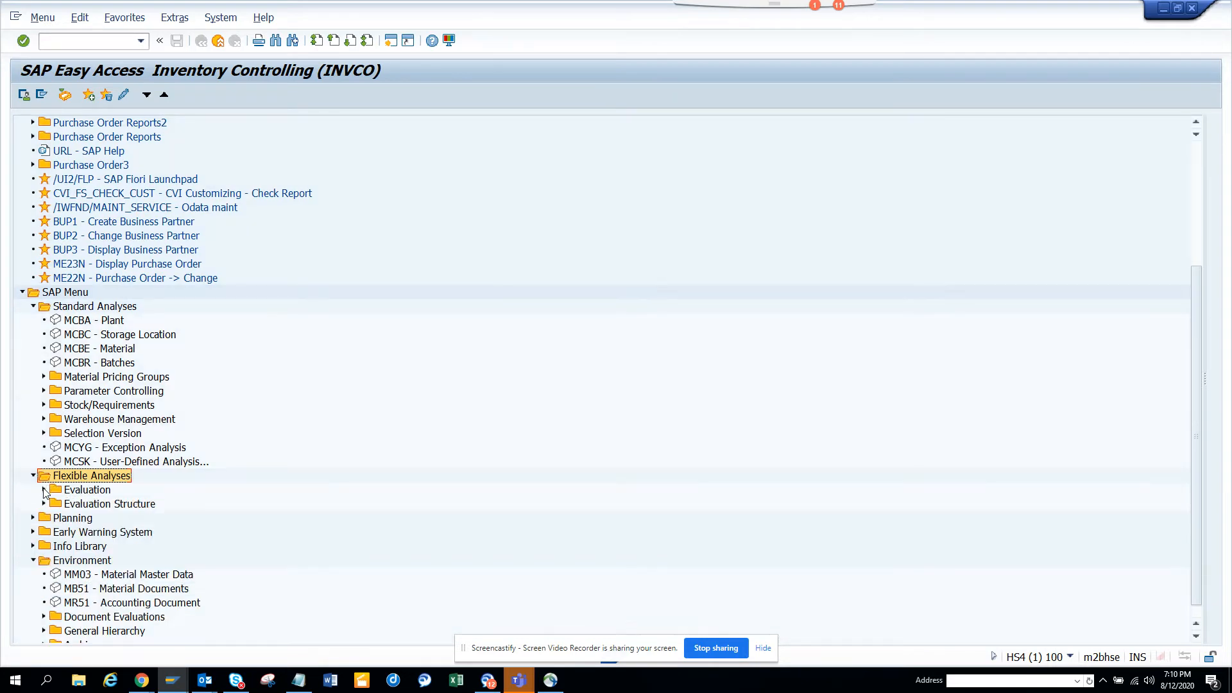
mouse_move(345, 534)
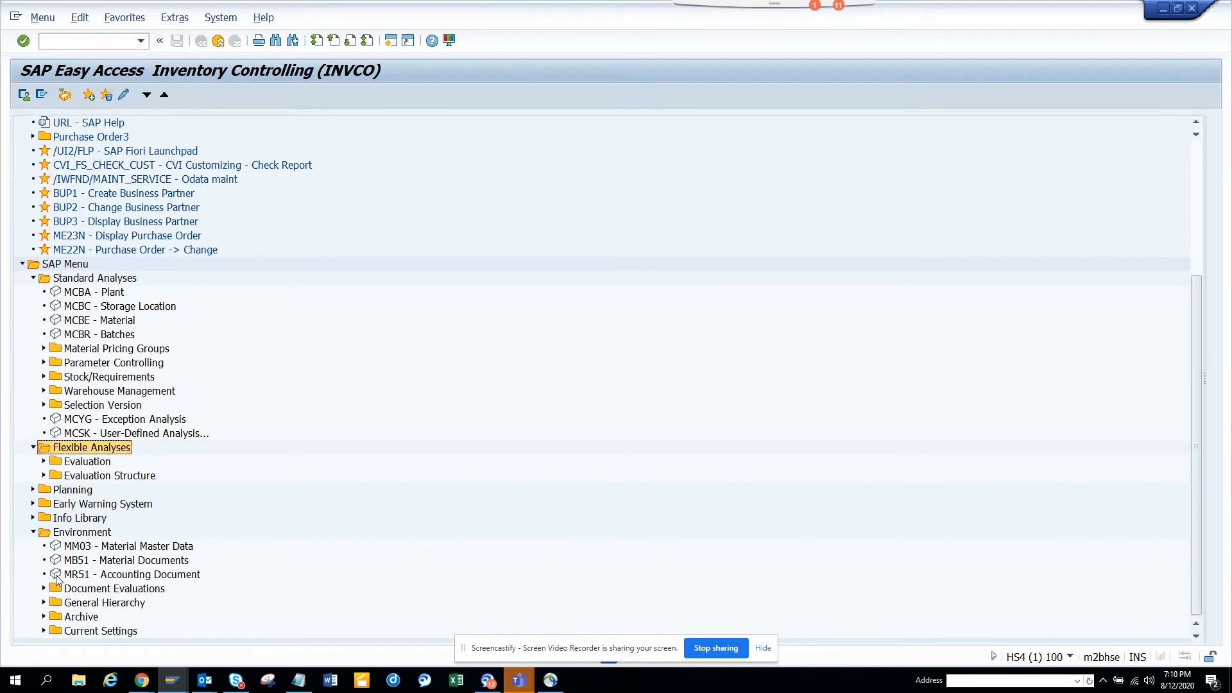
Step: Expand General Hierarchy and launch MM03 Material Master Data
left_click(43, 603)
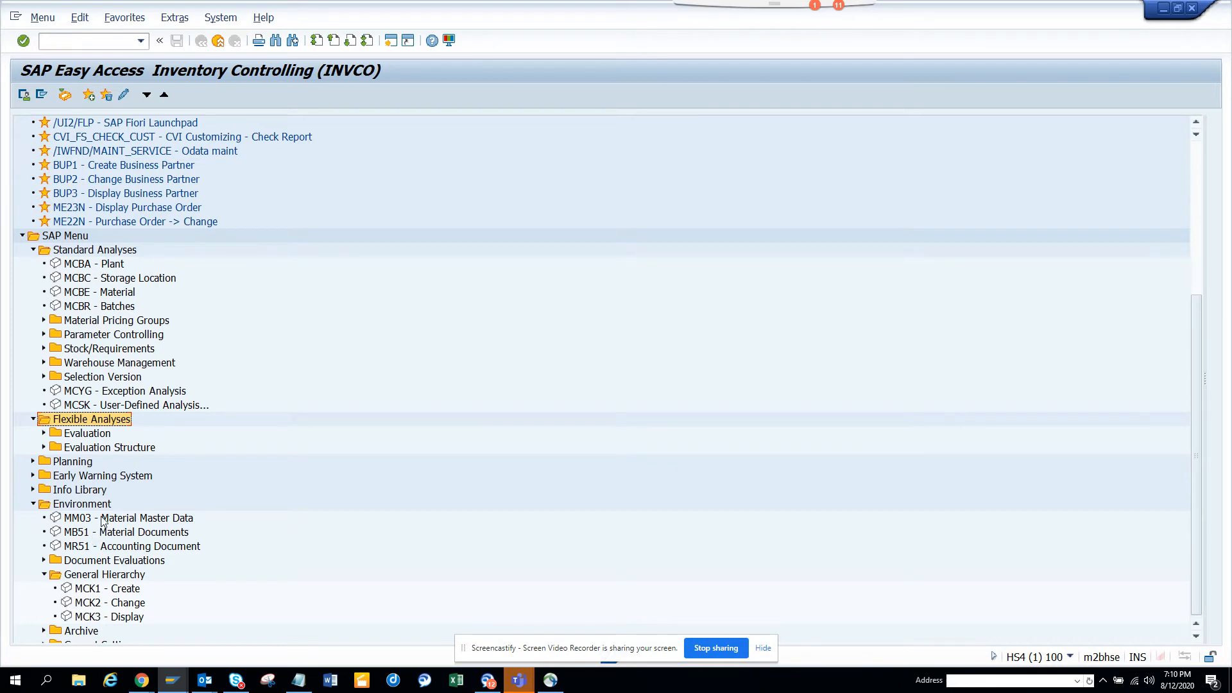
left_click(129, 517)
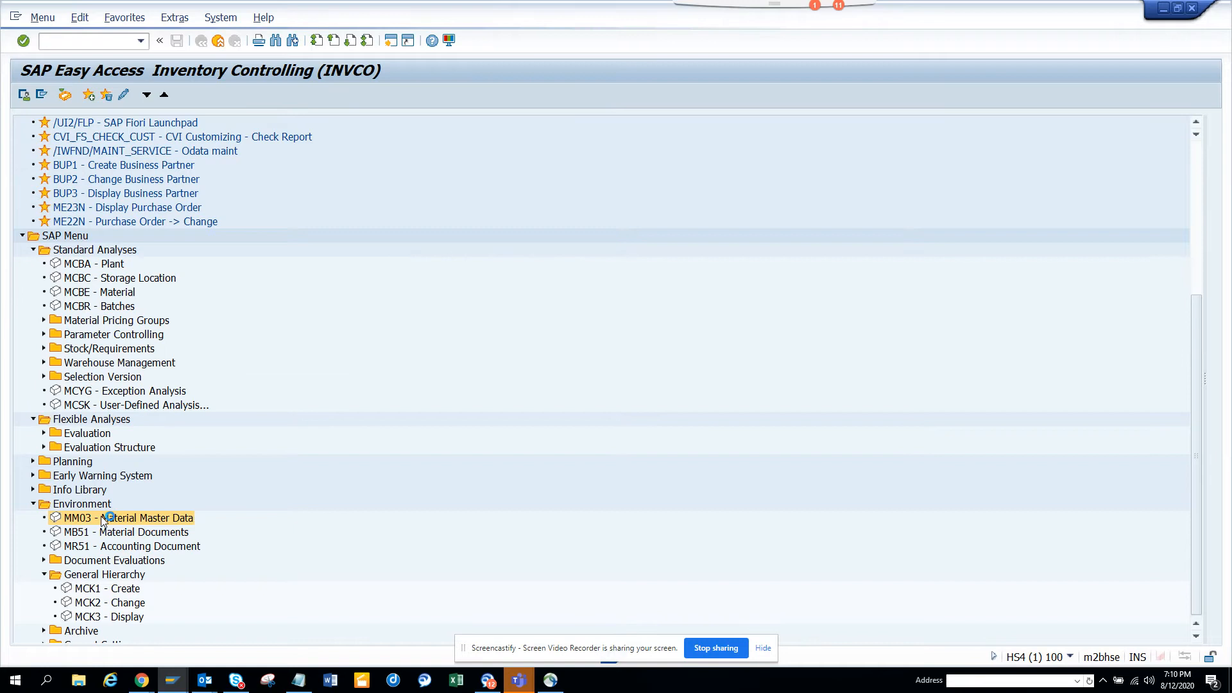
double_click(128, 518)
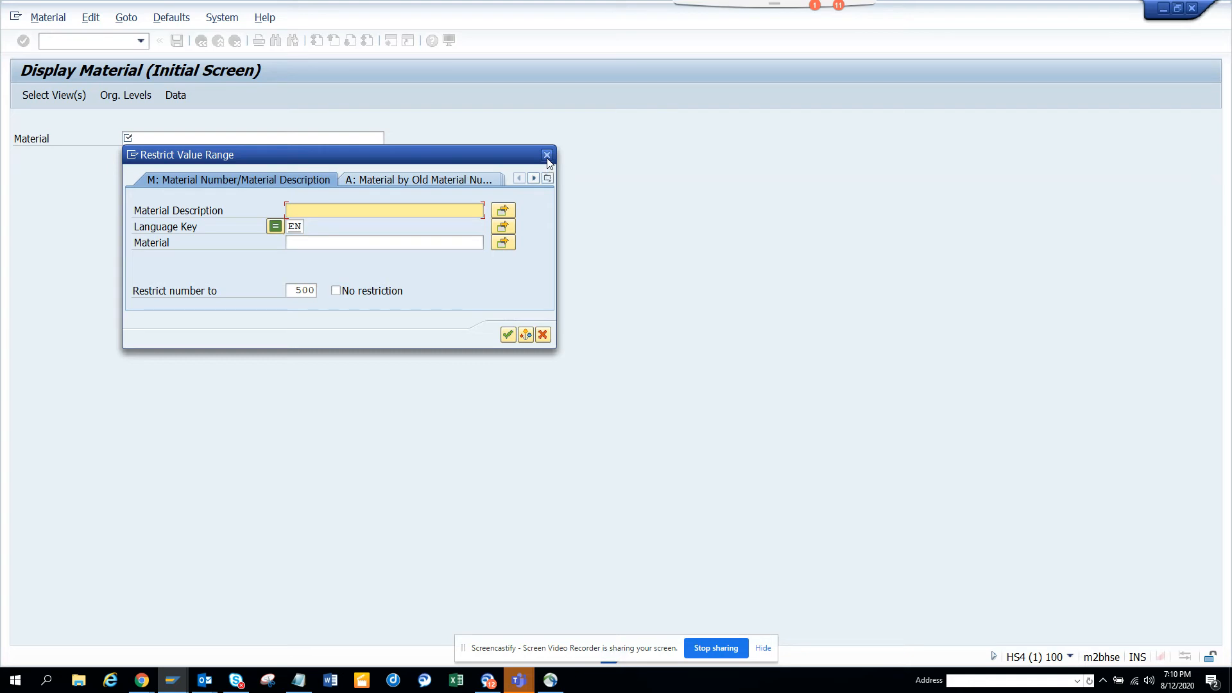
Step: Close the Restrict Value Range popup, leaving the Display Material screen with an empty material field
left_click(547, 154)
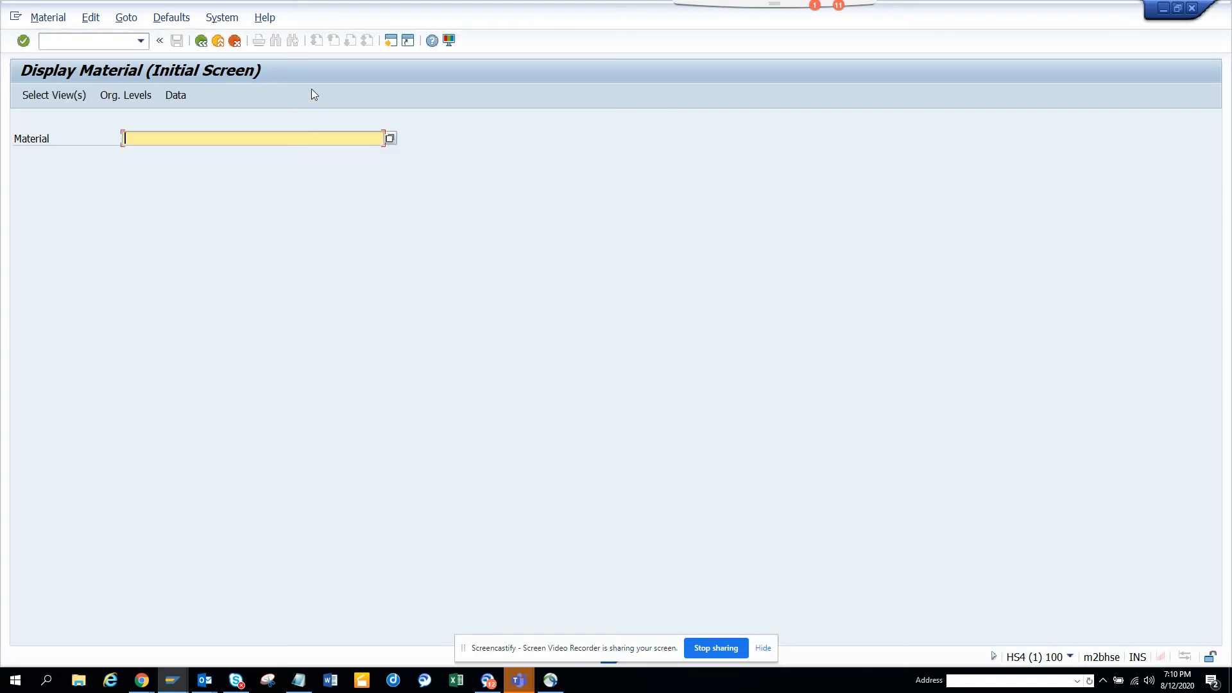
mouse_move(201, 40)
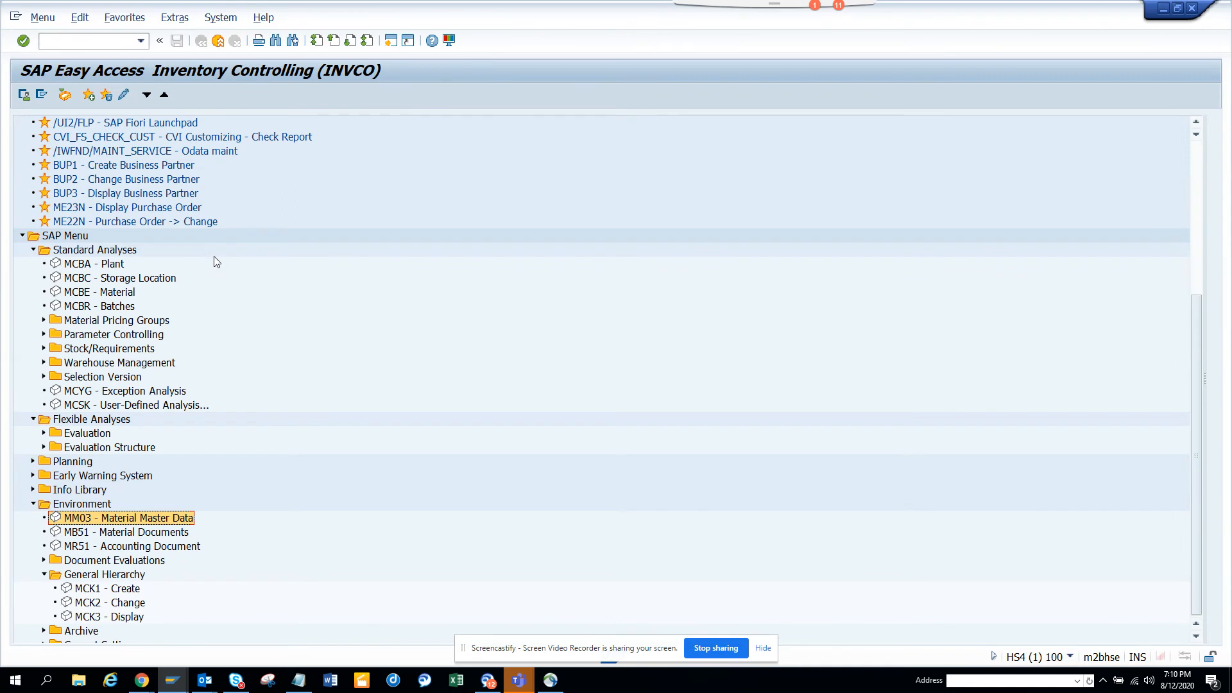
mouse_move(128, 358)
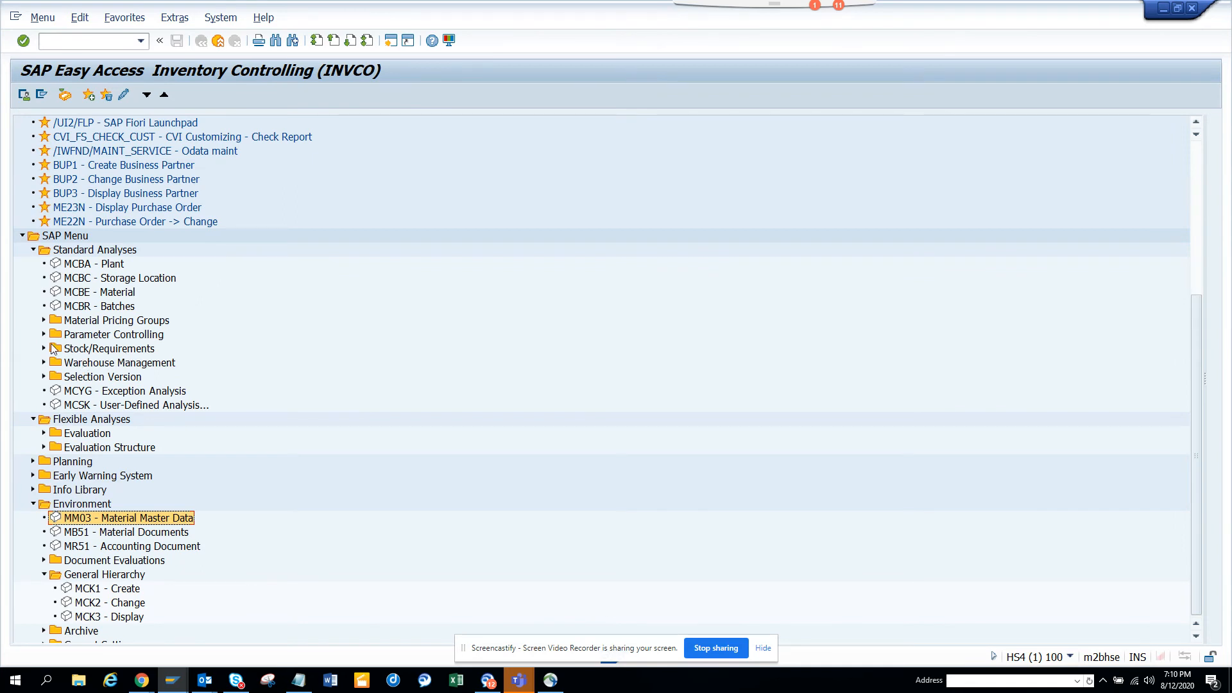
mouse_move(45, 385)
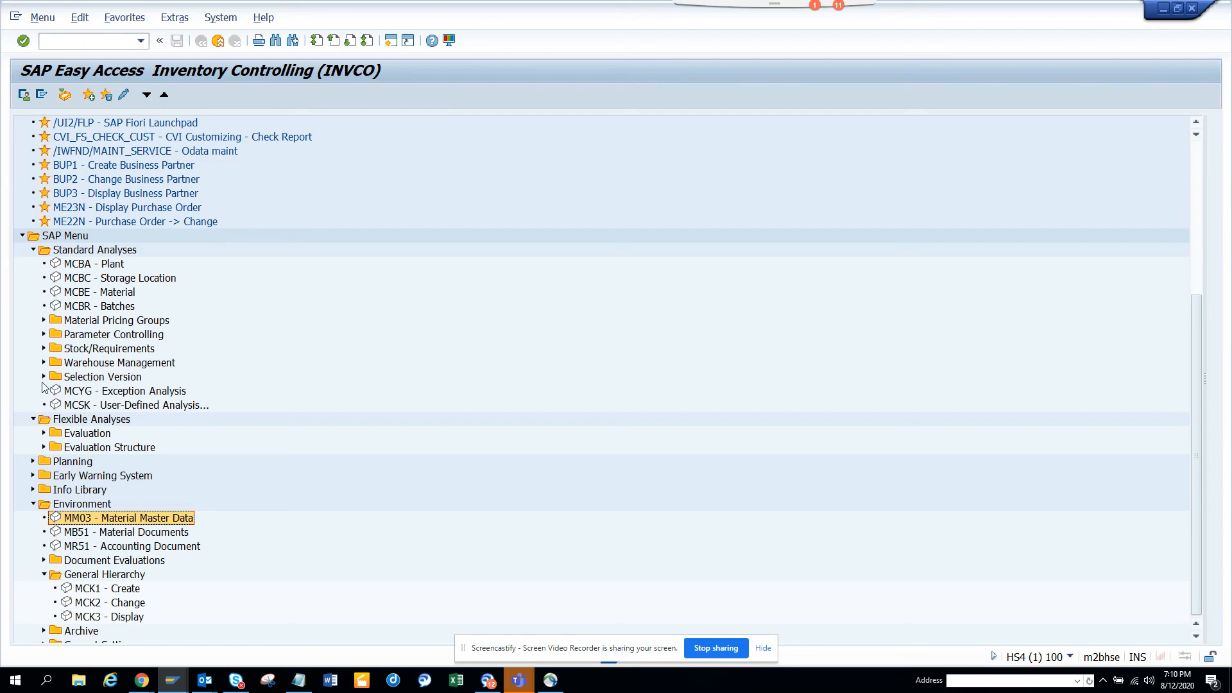
mouse_move(35, 489)
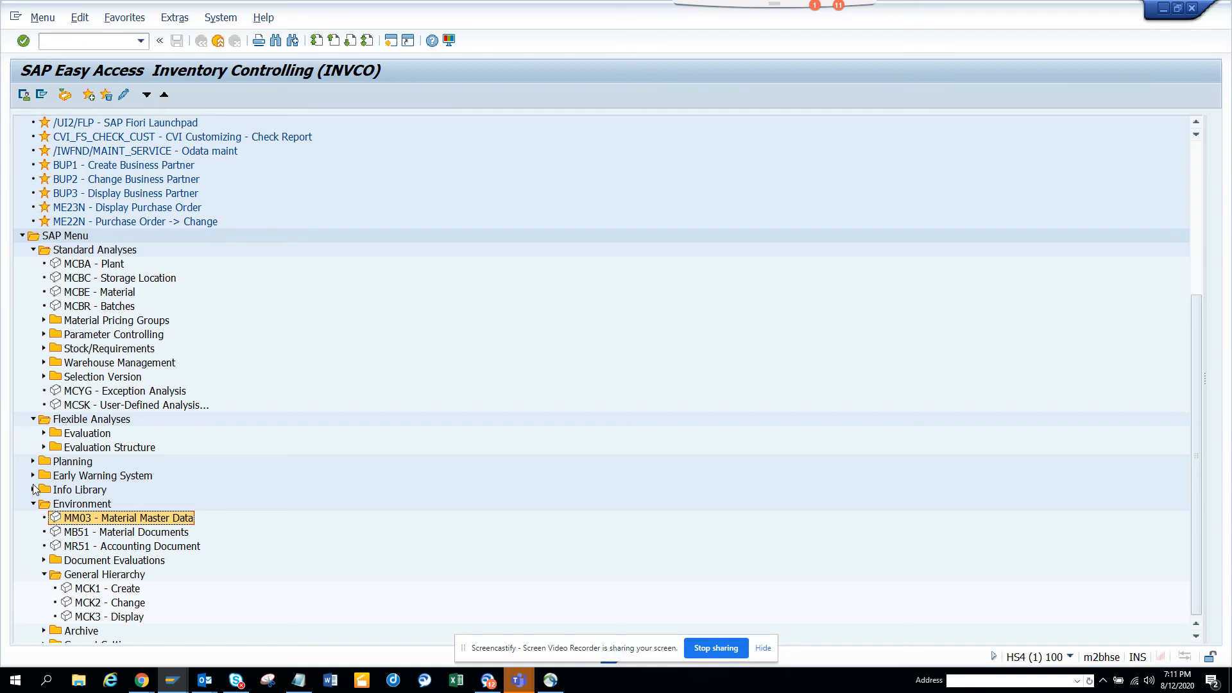
Step: Expand the Planning folder on the INVCO easy access menu
left_click(34, 475)
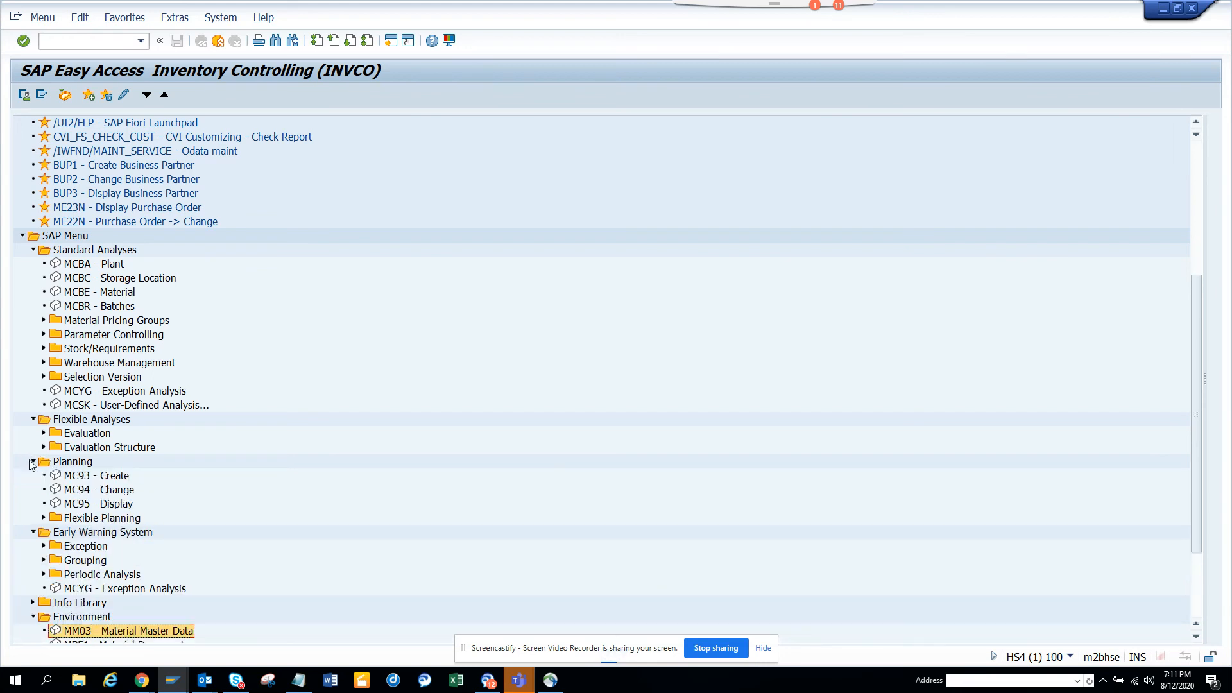
mouse_move(142, 338)
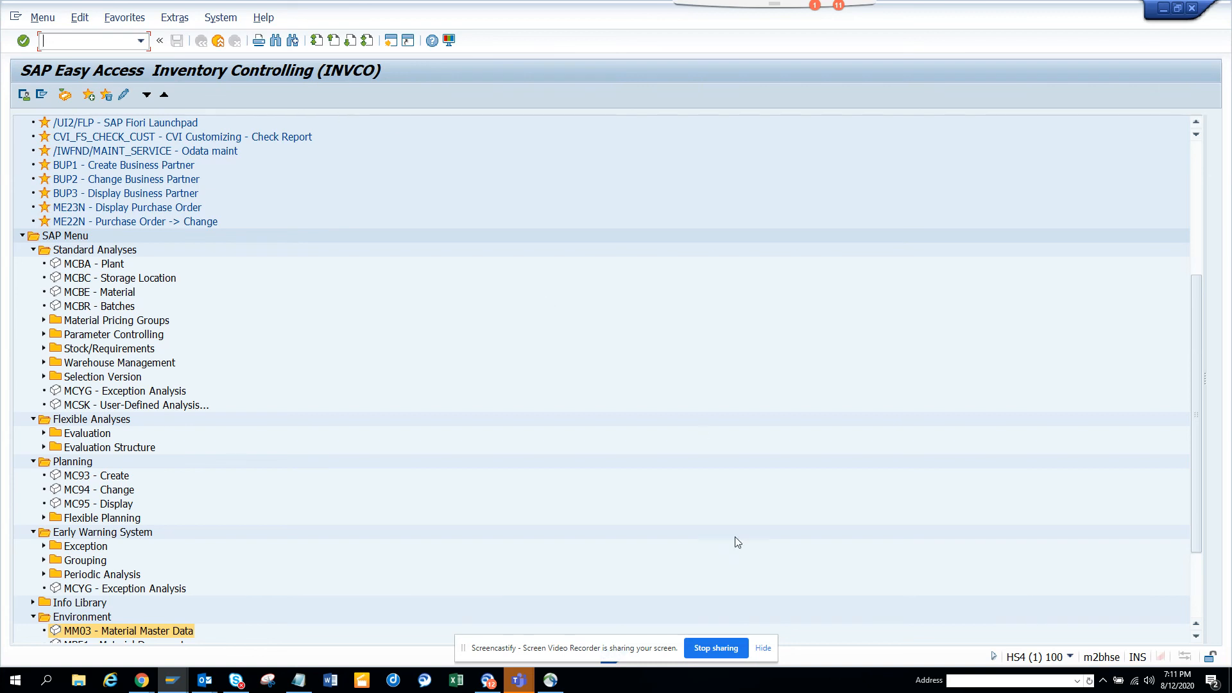
mouse_move(722, 625)
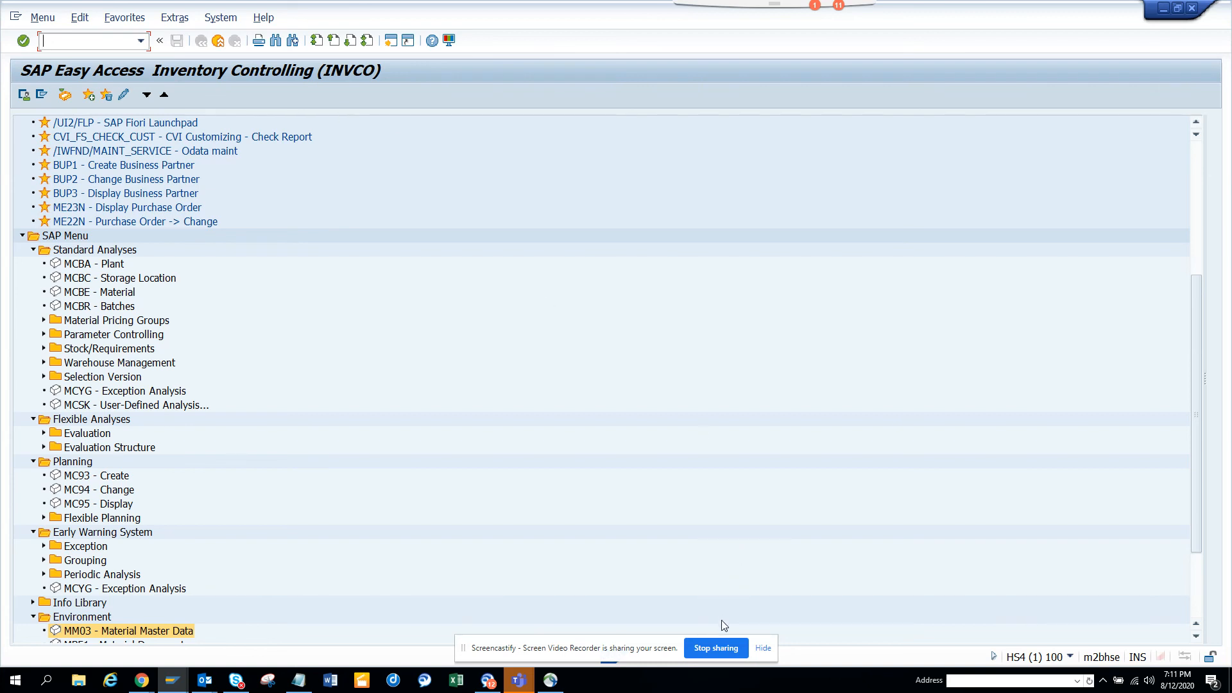